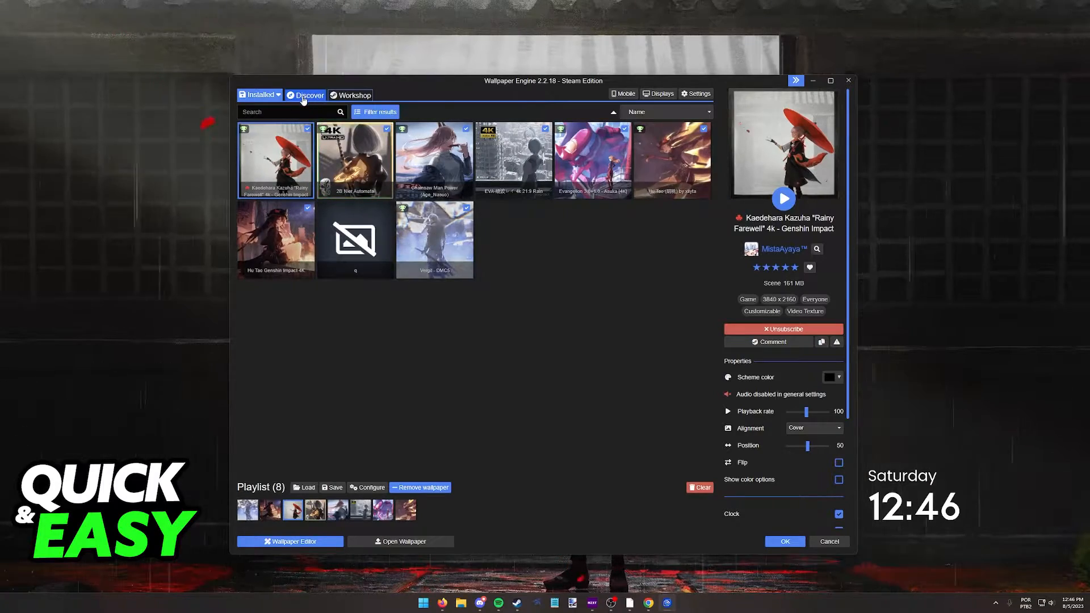
# Step: Show the Discover page of recommended and newly approved wallpapers
pyautogui.click(308, 94)
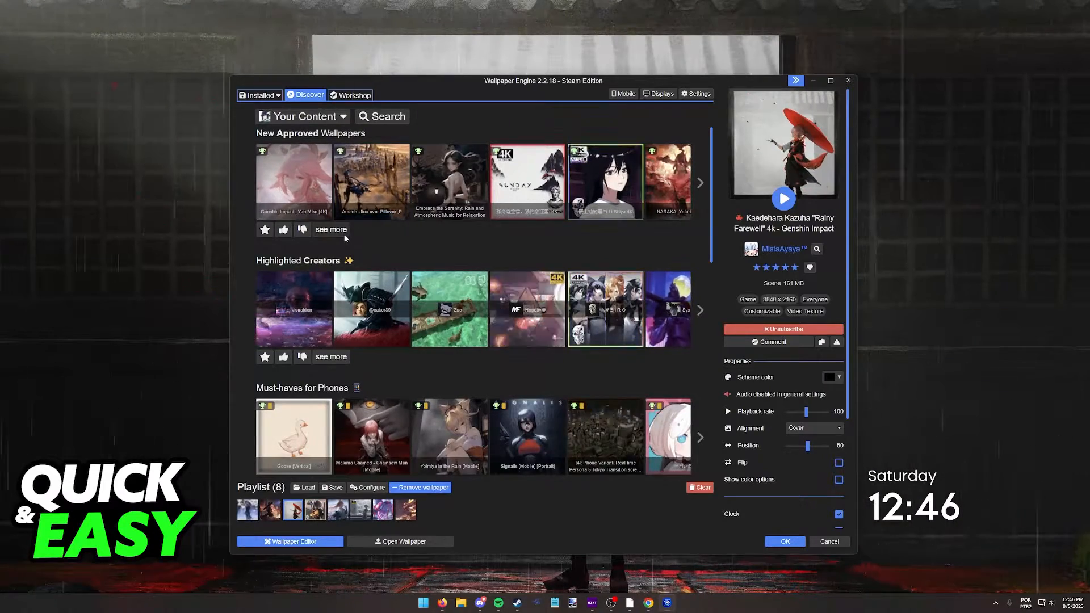
# Step: List all New Approved Wallpapers, preview Departing 2, then move to the Workshop listings
pyautogui.click(331, 229)
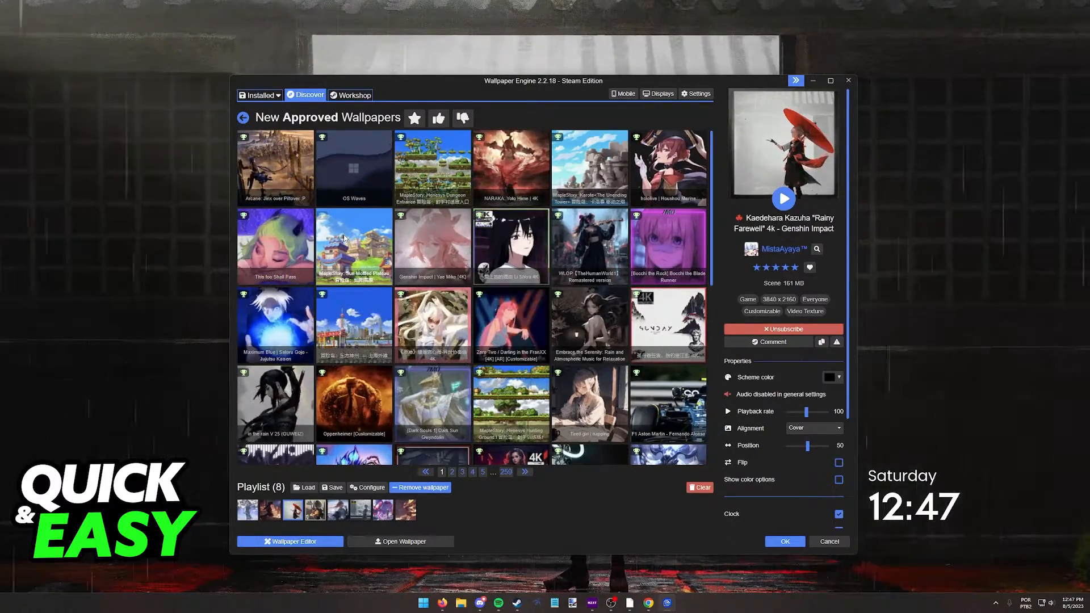
pyautogui.scroll(-3)
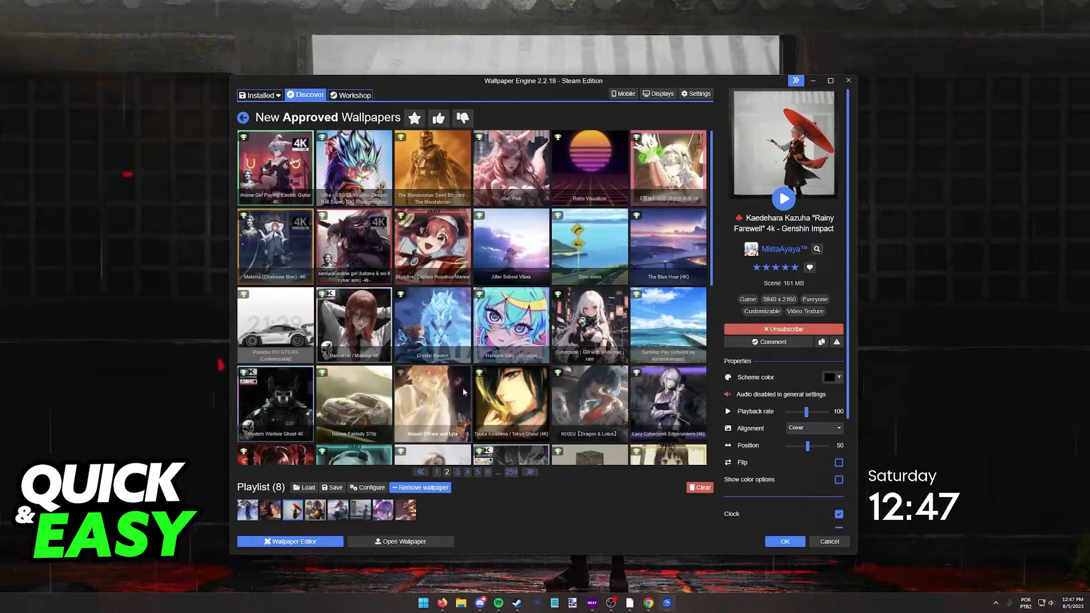
pyautogui.click(446, 472)
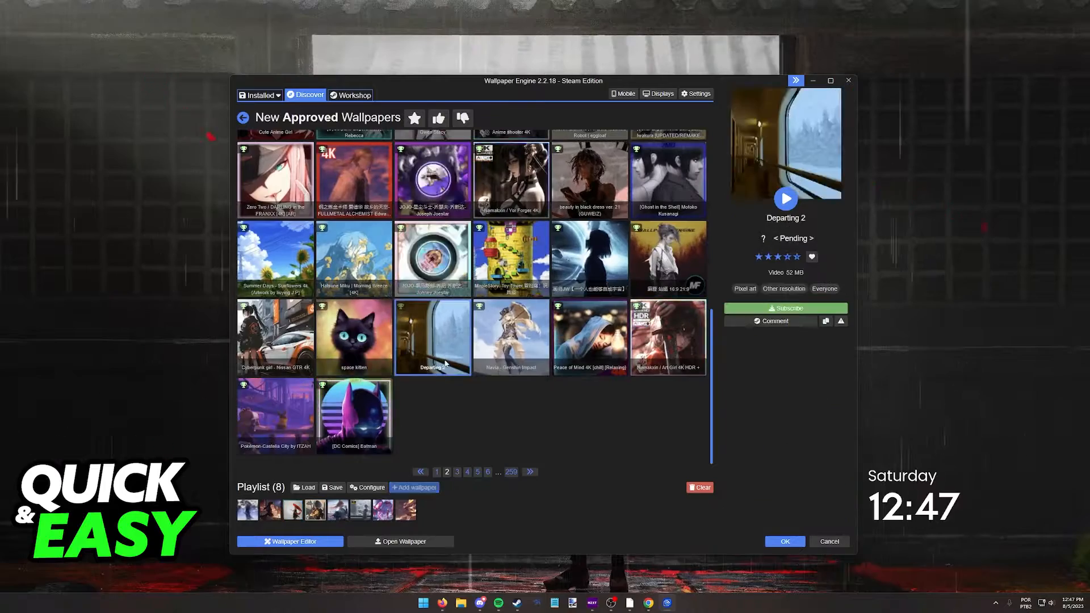
pyautogui.click(456, 471)
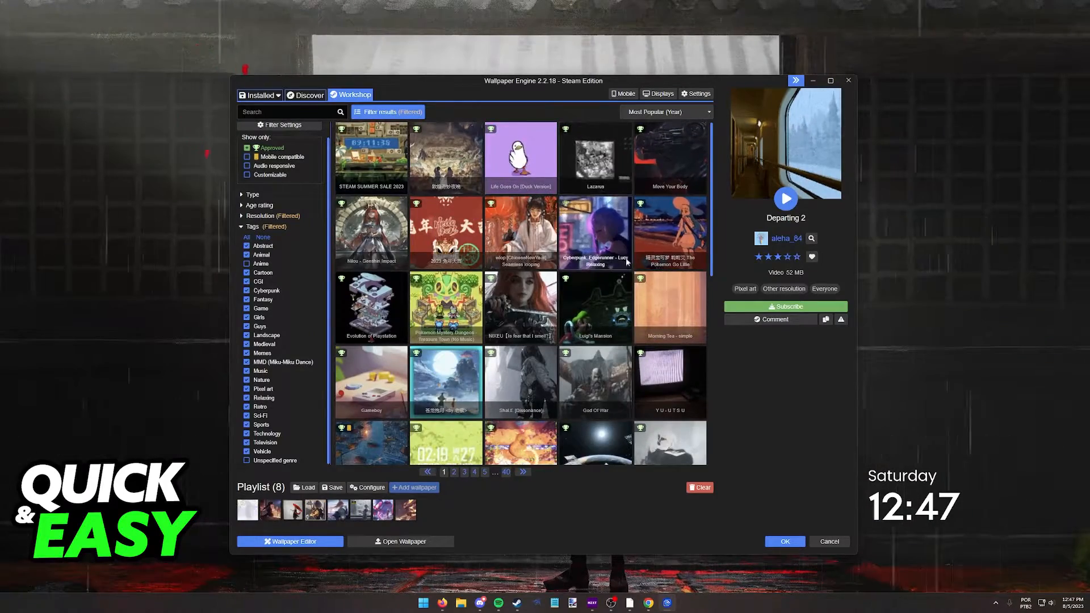
# Step: Scroll through the year's most popular Workshop wallpapers under the tag filters
pyautogui.scroll(-3)
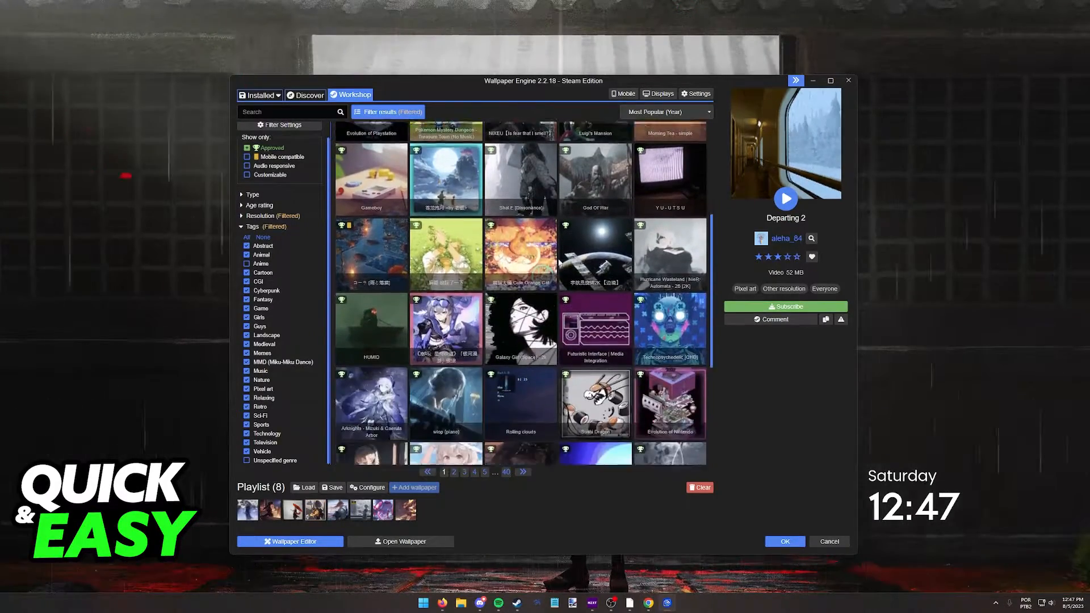
pyautogui.scroll(-3)
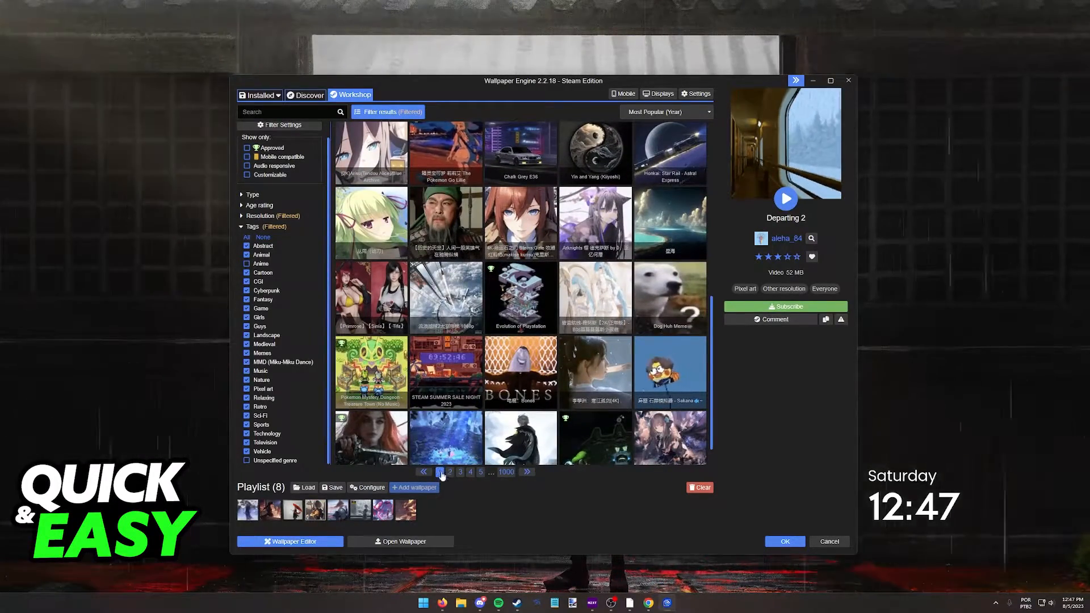
# Step: Tick All tags, including Anime, and drop the approved-only restriction on results
pyautogui.click(664, 112)
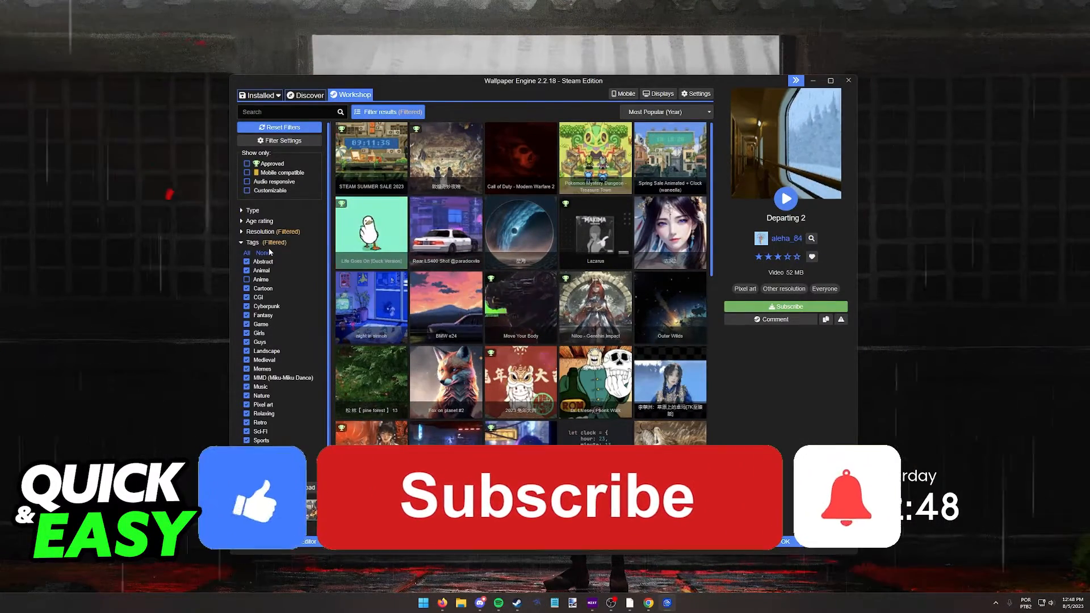
pyautogui.click(545, 496)
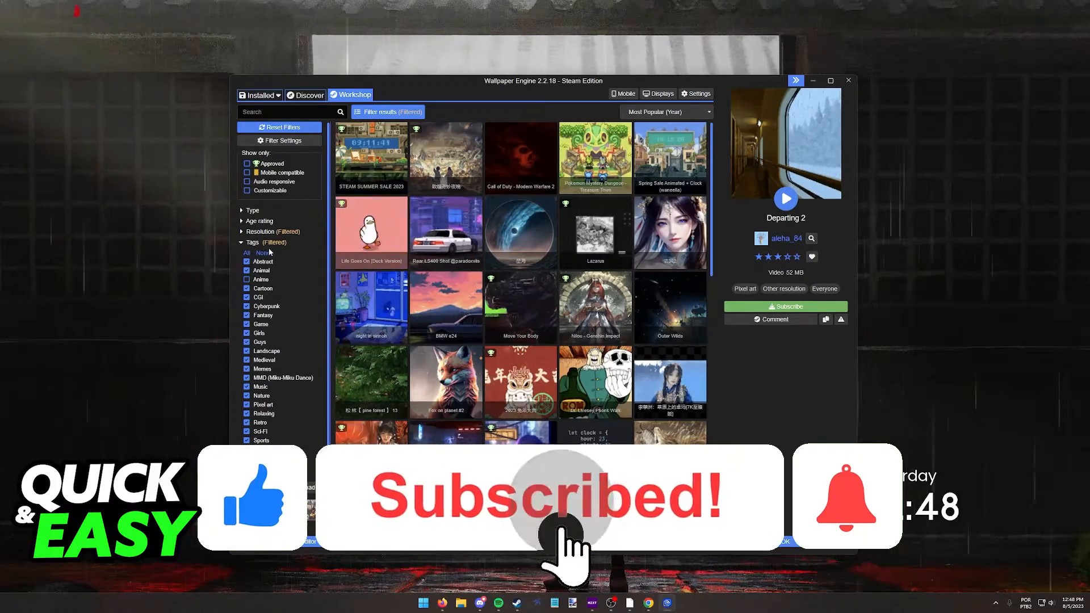